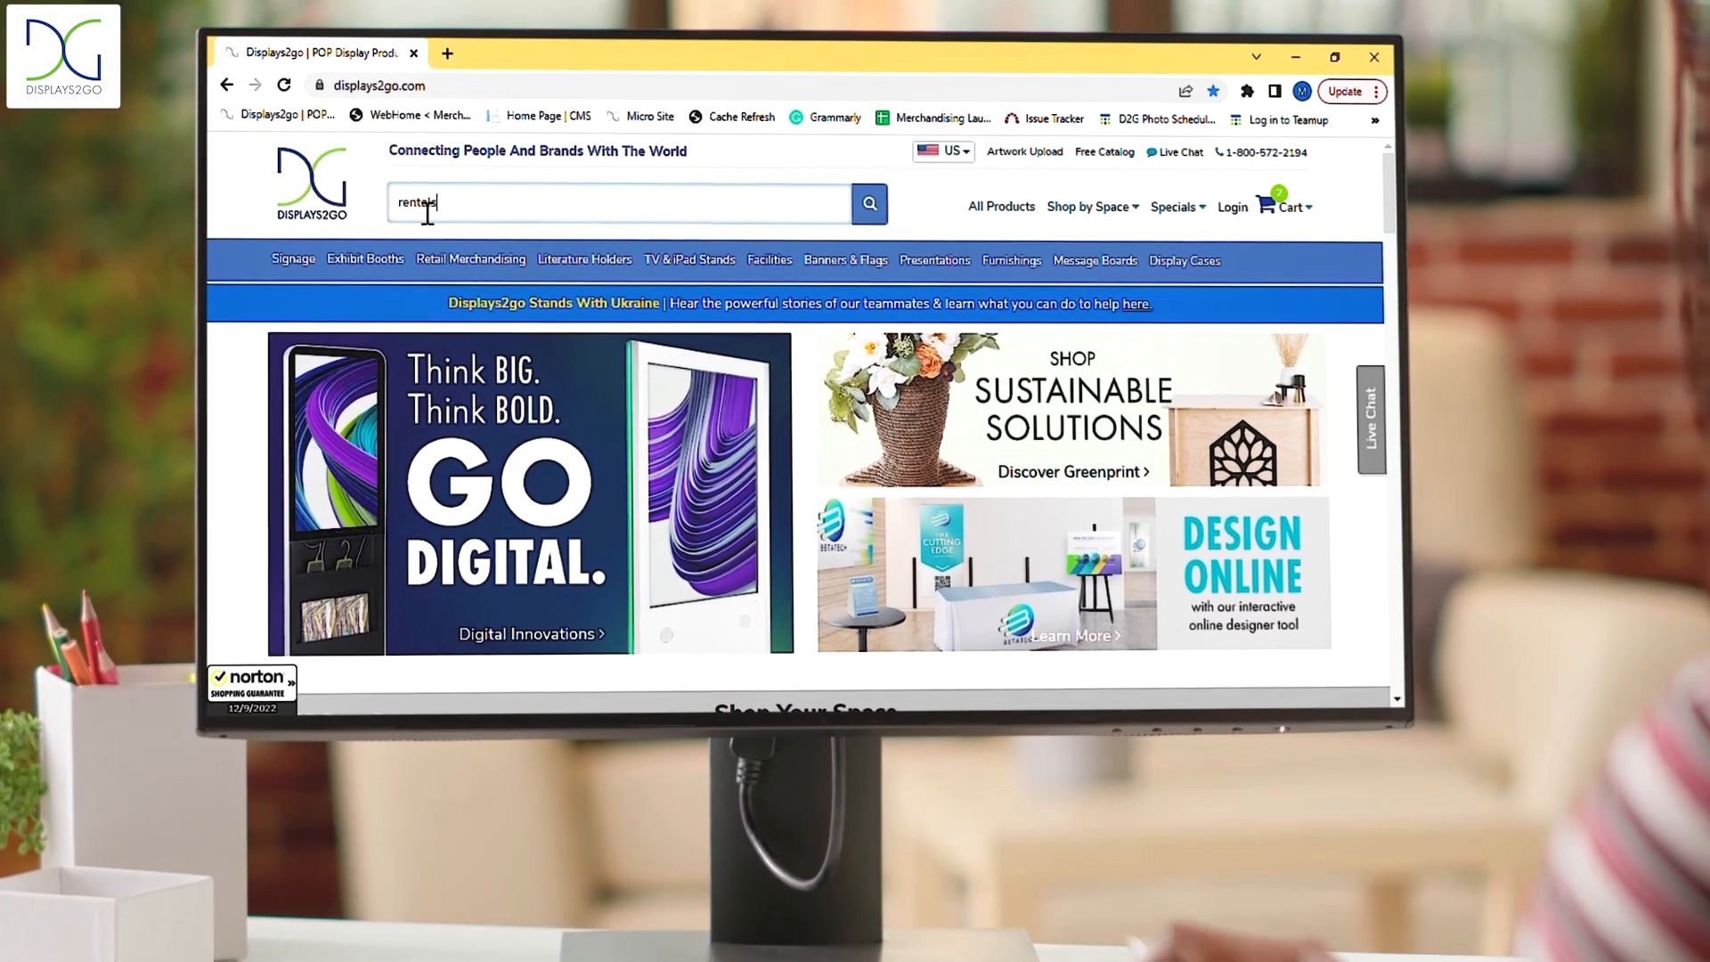
# - Search the site for 'rentals' to reach the rental displays and quote form
pyautogui.click(869, 203)
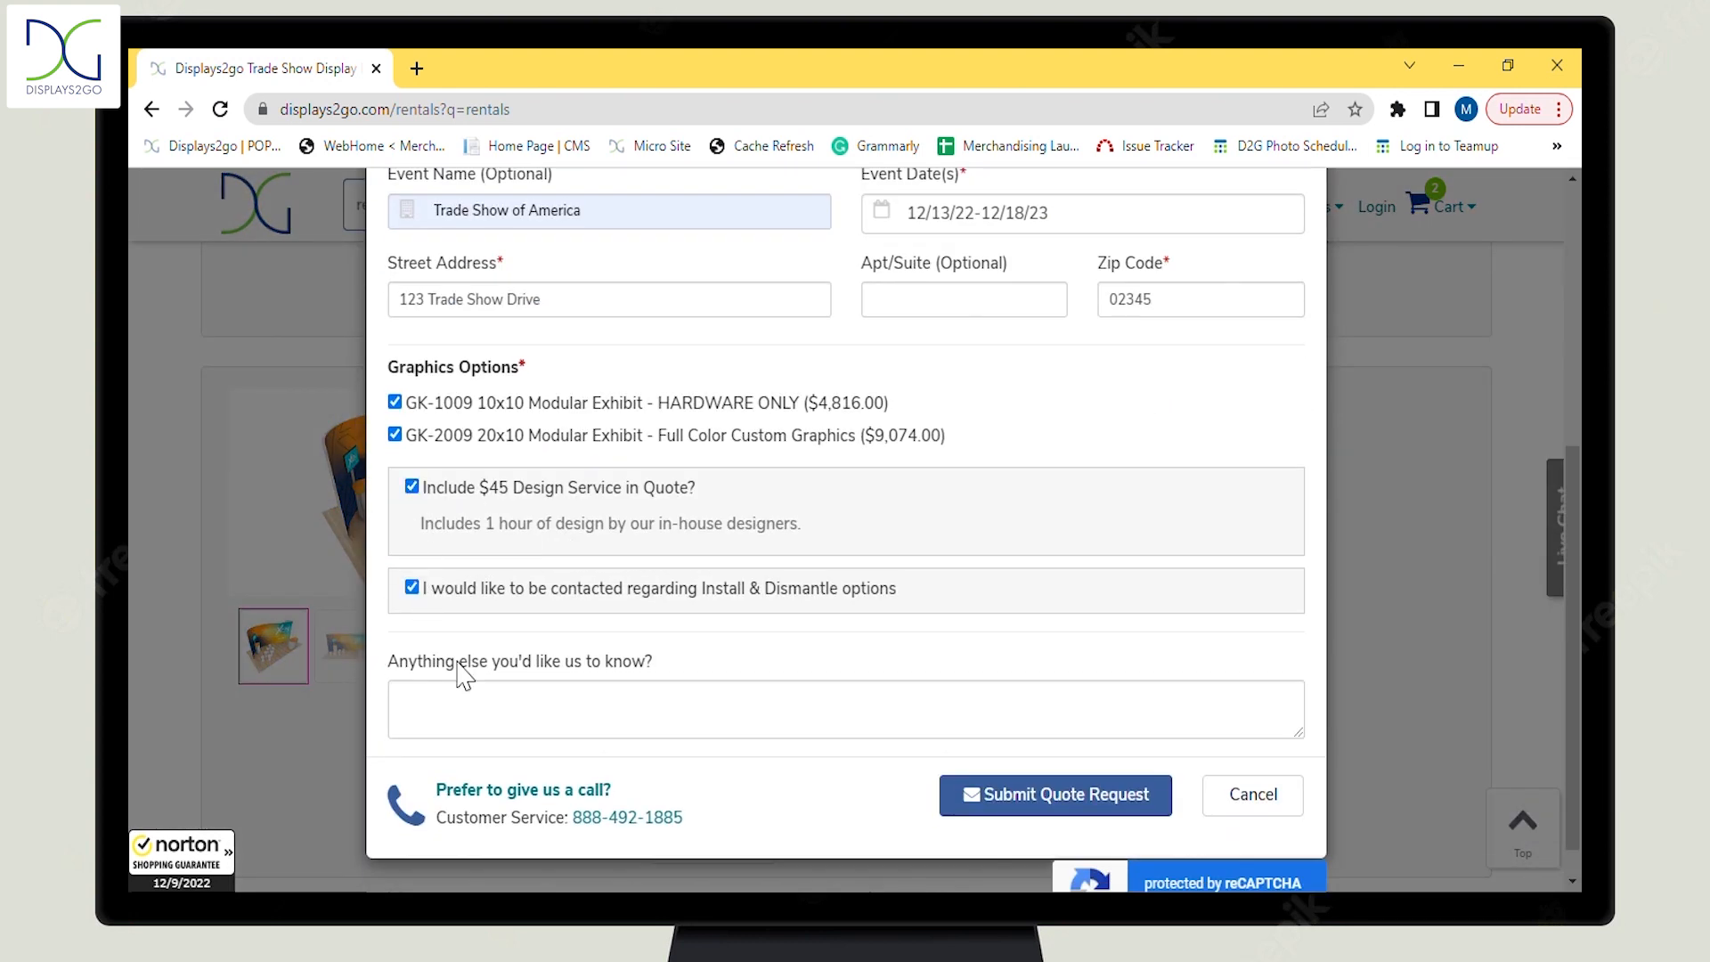
# - Add the note 'Interesting in learning more about flooring and TV Monitors as well please.', submit the quote, and browse the rentals listing
pyautogui.write('Interesting in learning more about flooring and TV Monitors as well please.')
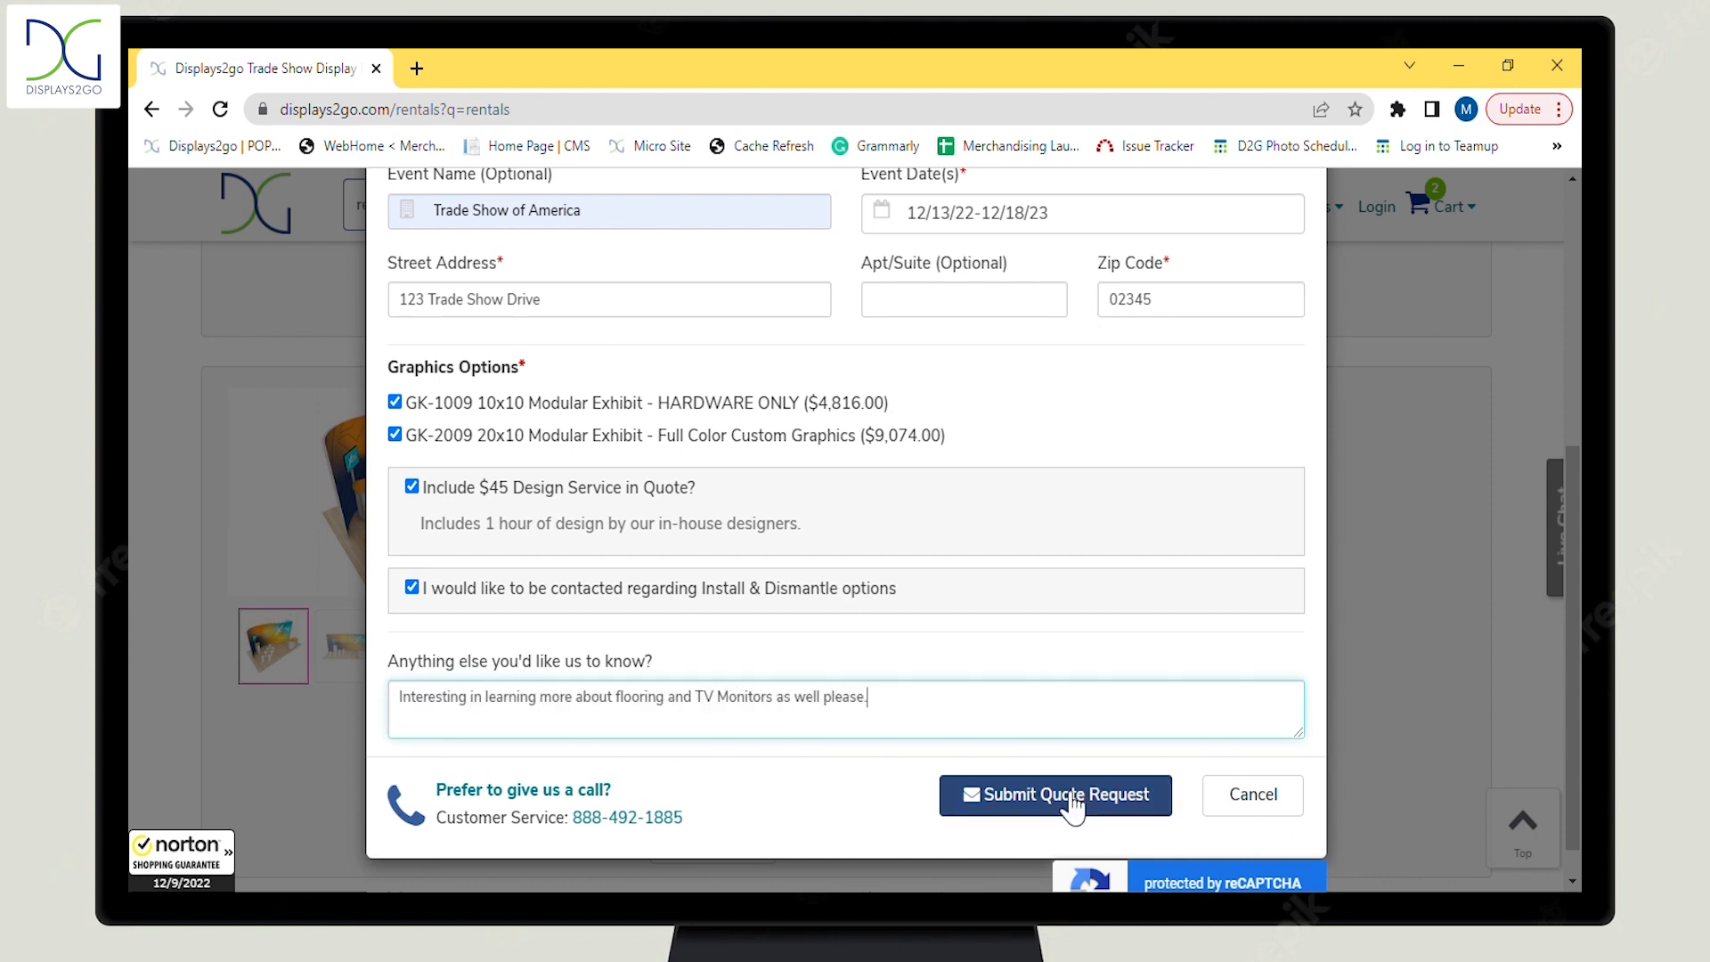
pyautogui.click(1054, 794)
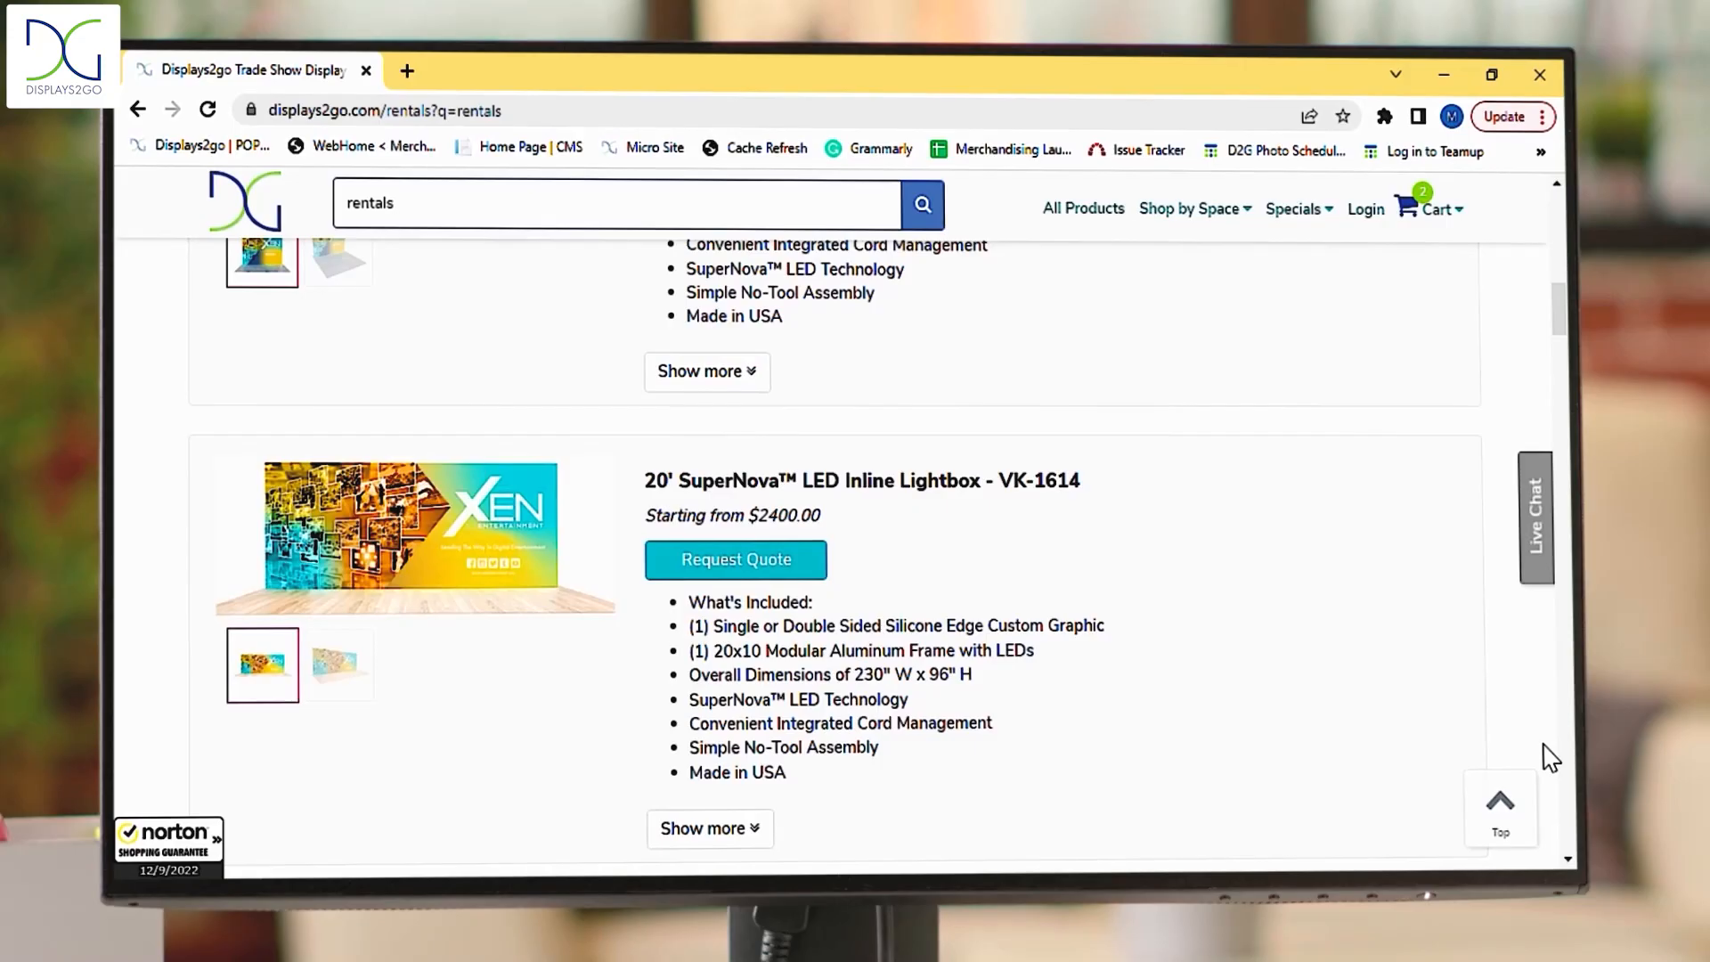
pyautogui.scroll(-3)
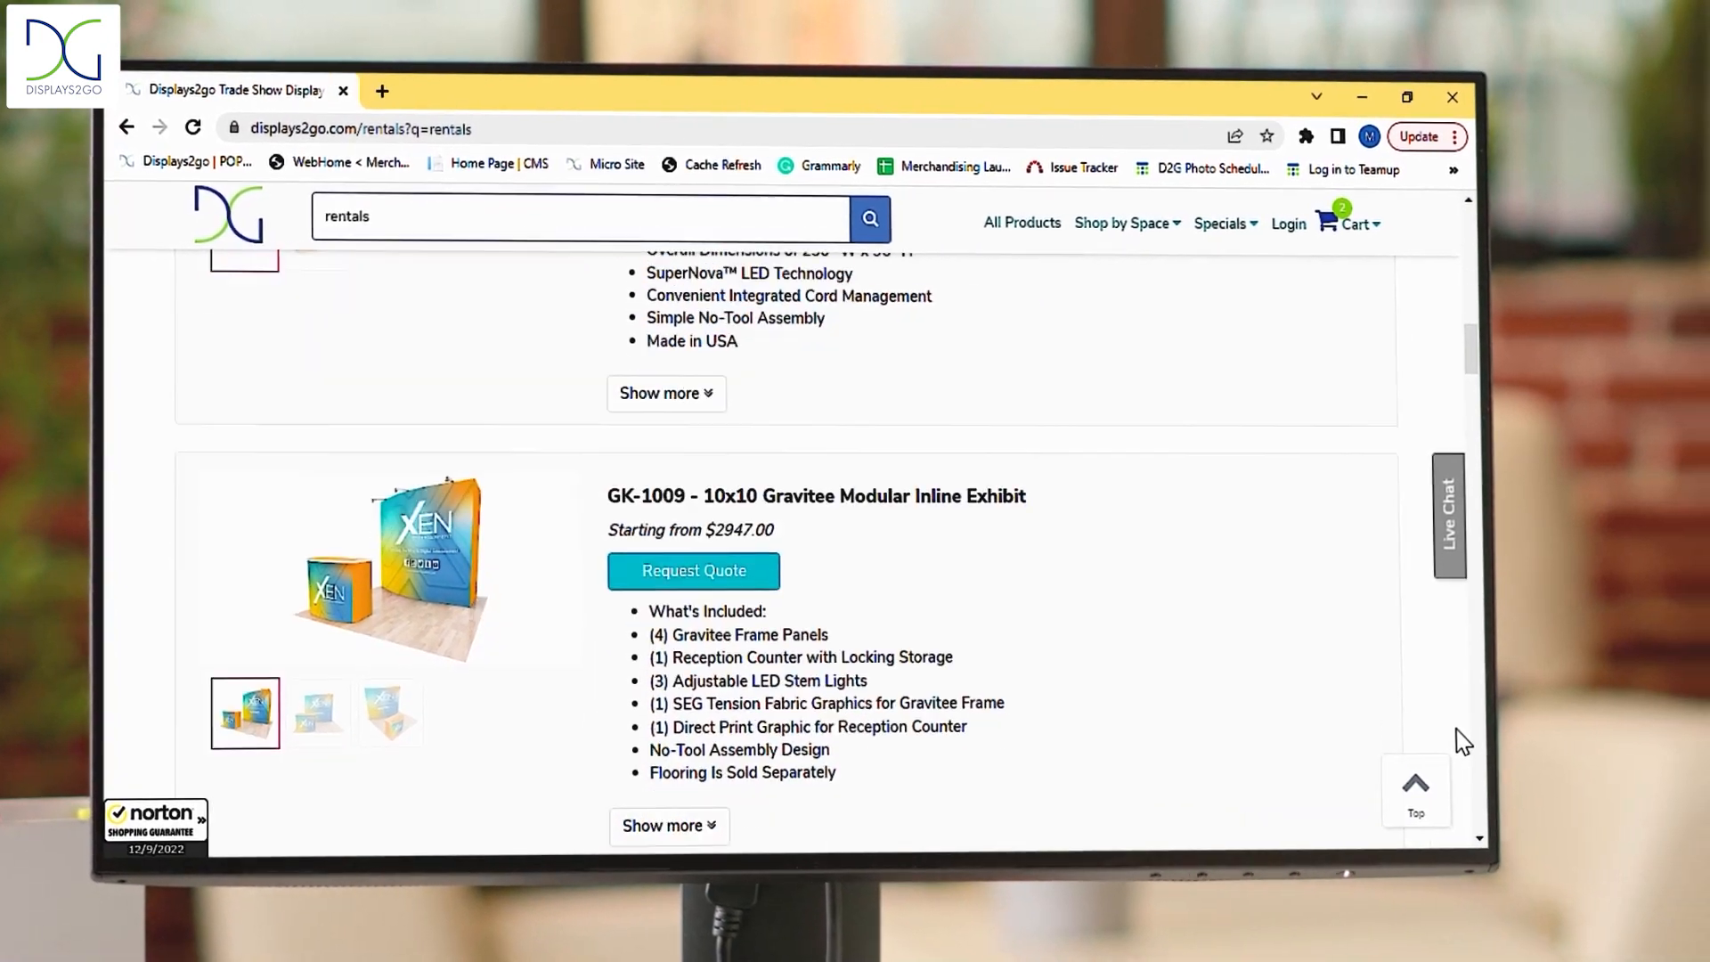